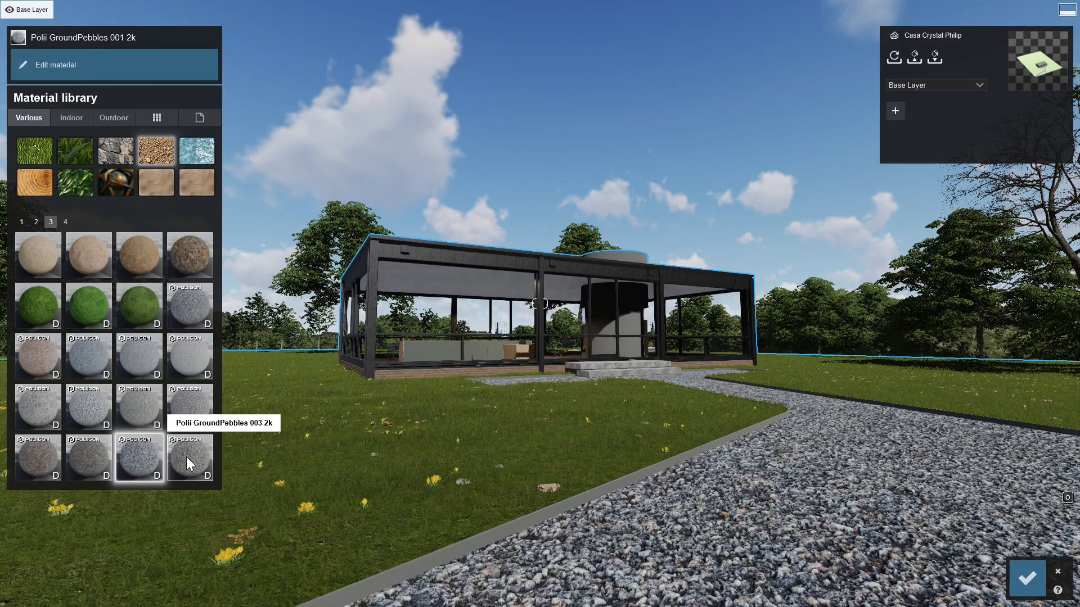
- Try several library pebble and gravel materials on the glasshouse path
left_click(190, 458)
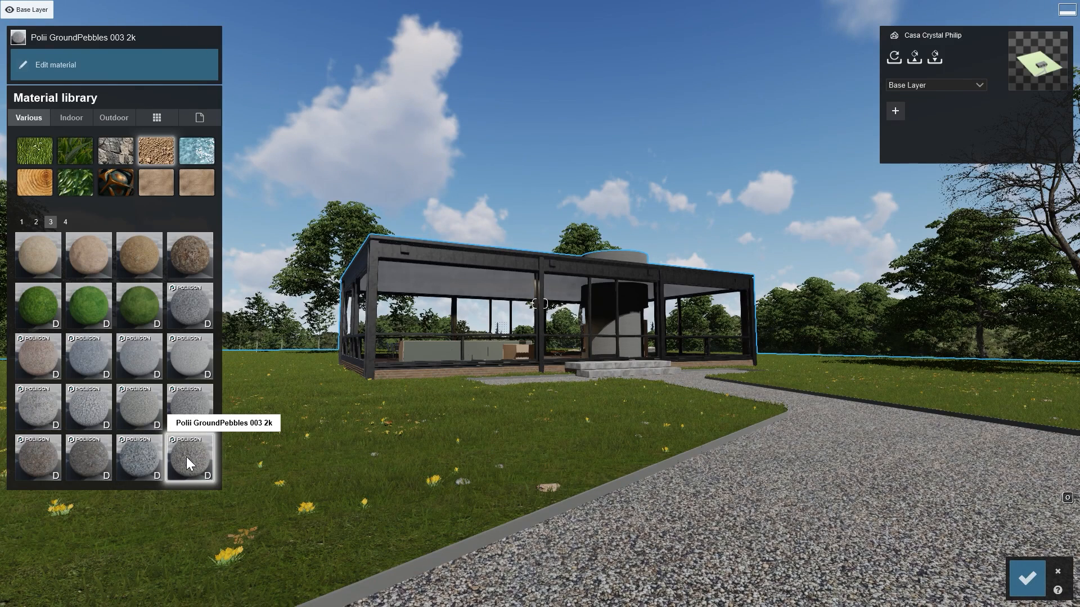
left_click(88, 458)
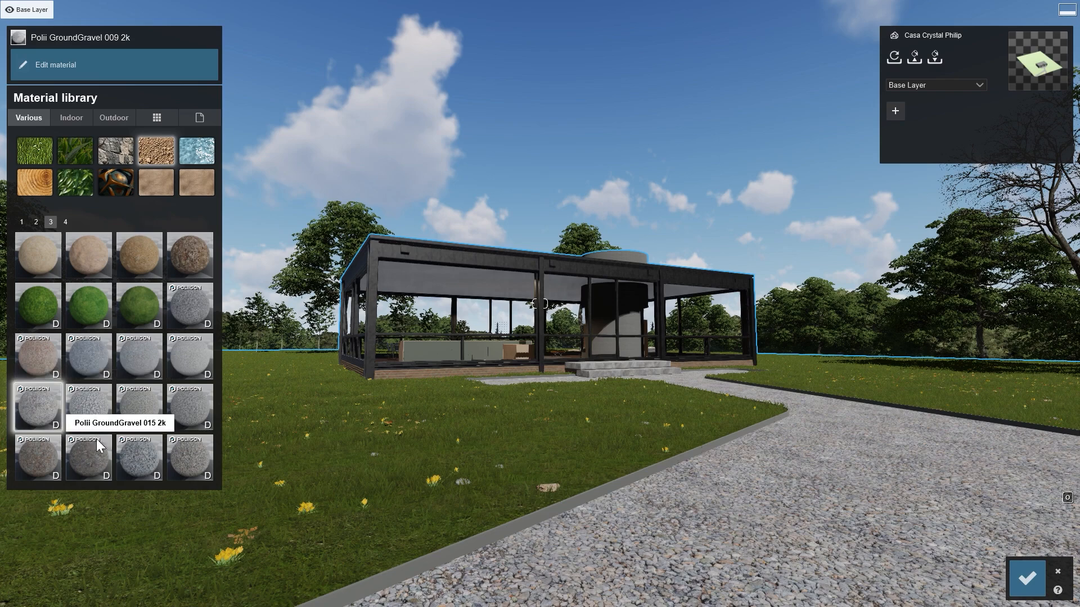
left_click(138, 458)
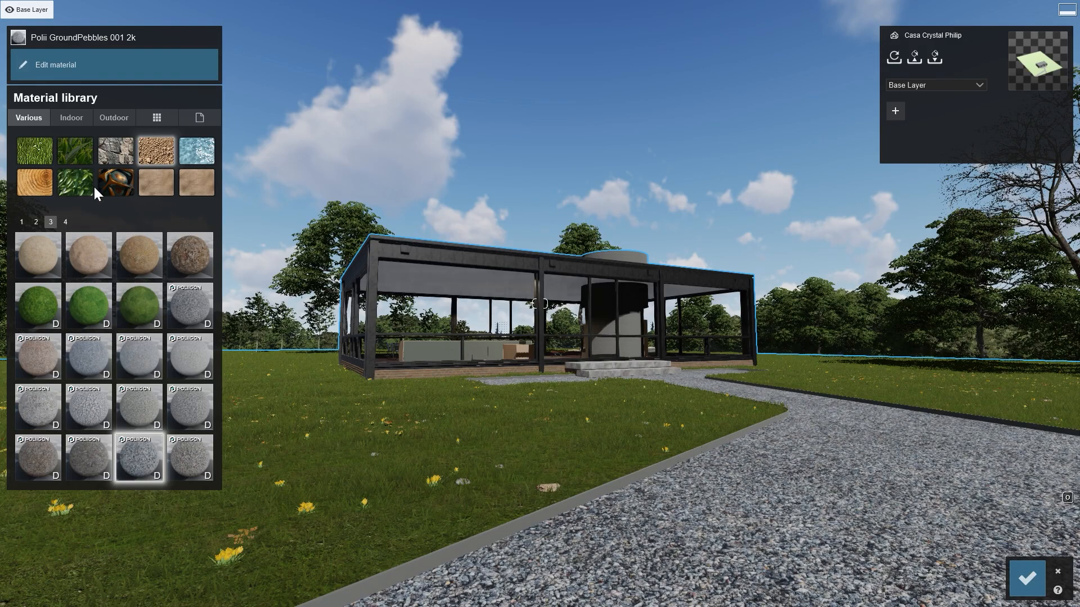
- Make the path's GroundPebbles material editable and adjust its relief strength
left_click(86, 64)
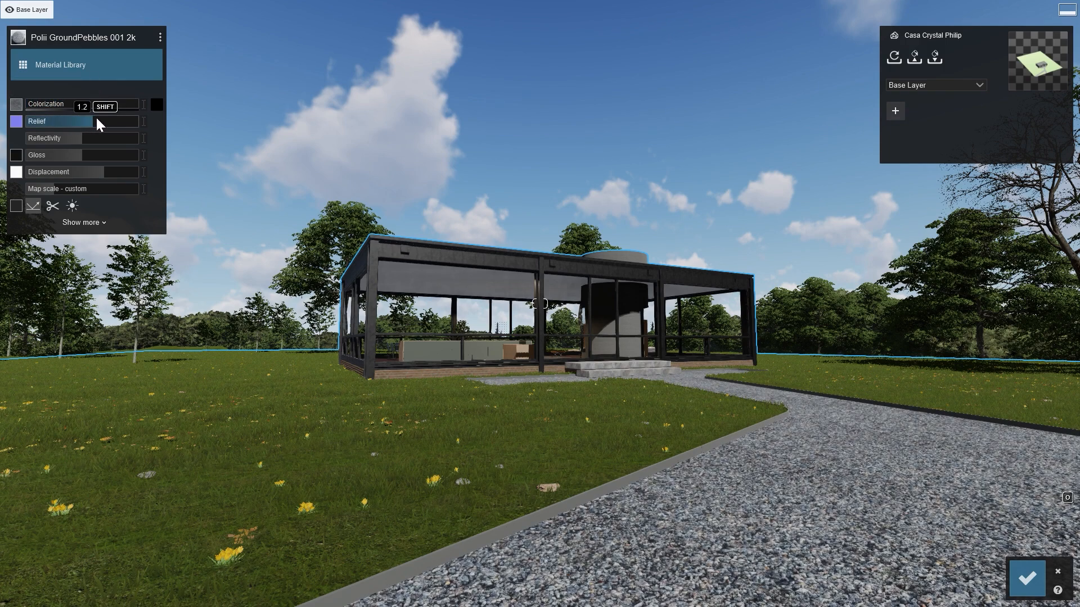
left_click_drag(104, 107, 81, 107)
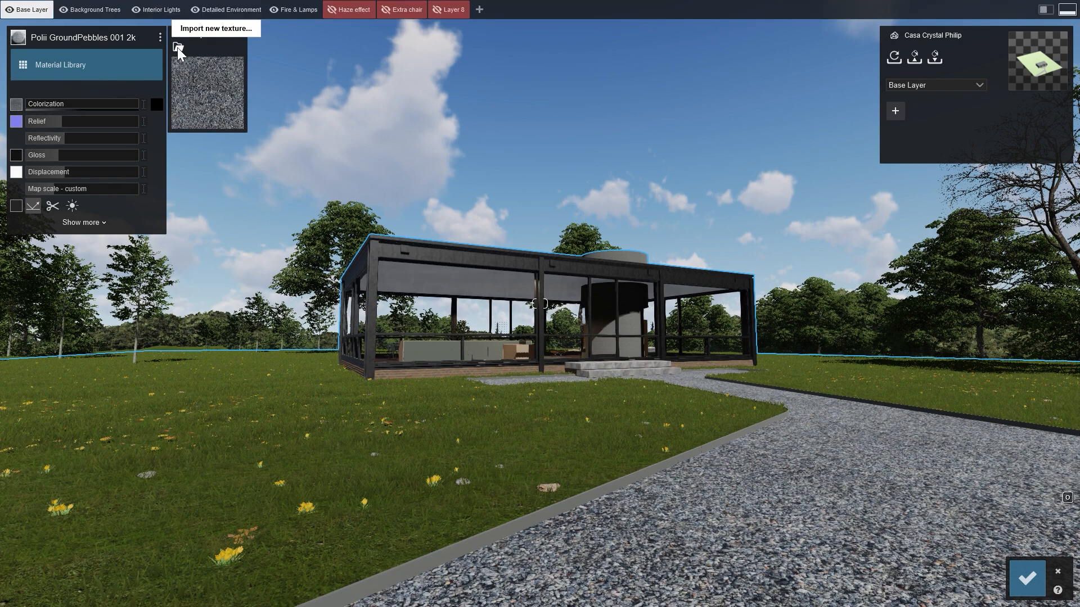
- Import Stone_color.png as the path's colour texture, giving dark flagstones
left_click(178, 48)
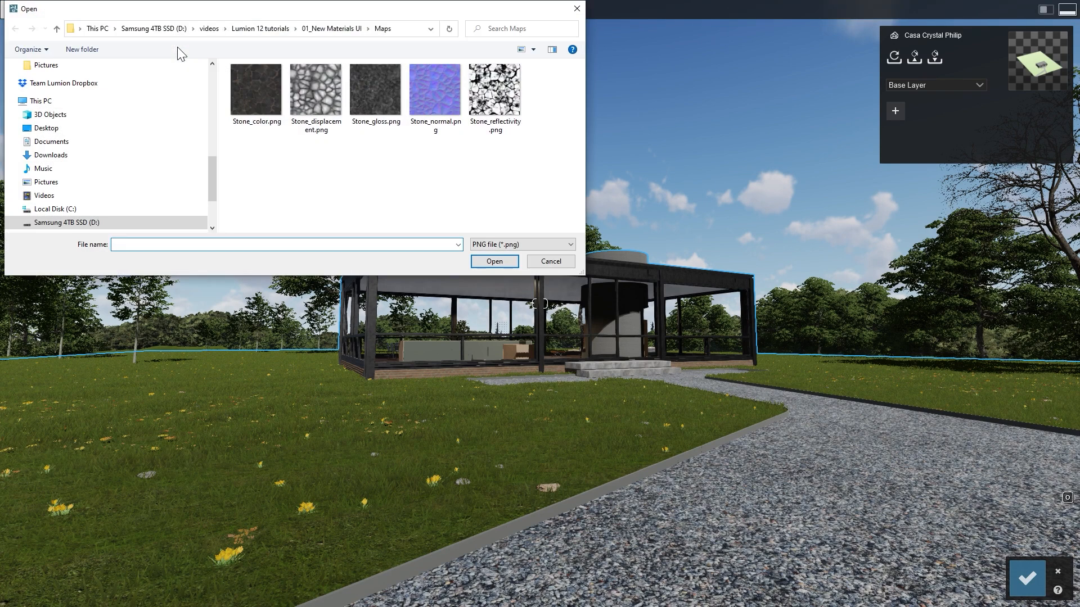
left_click(255, 90)
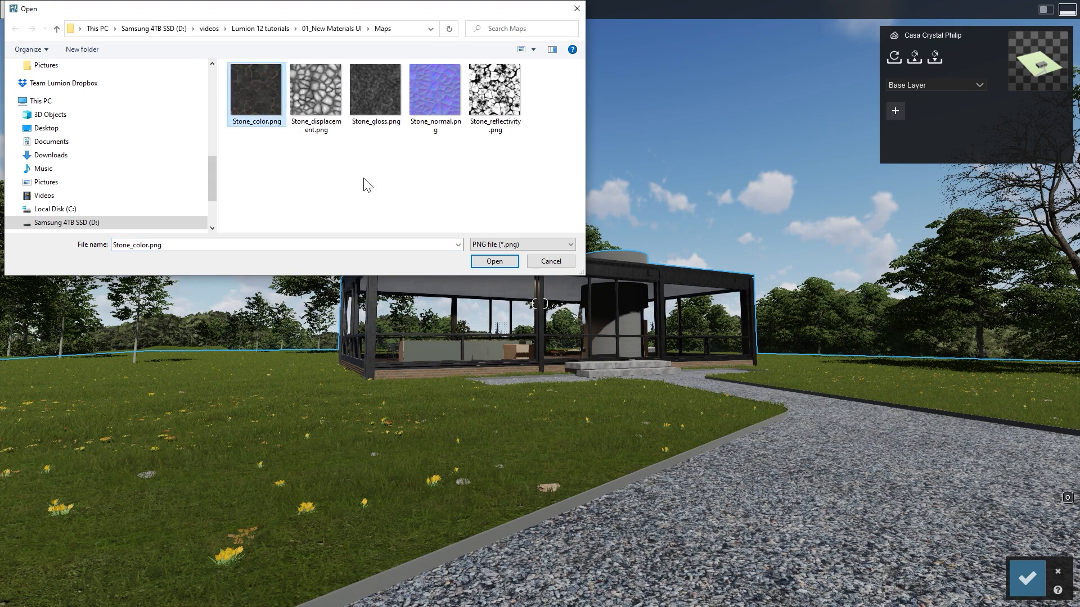
left_click(494, 262)
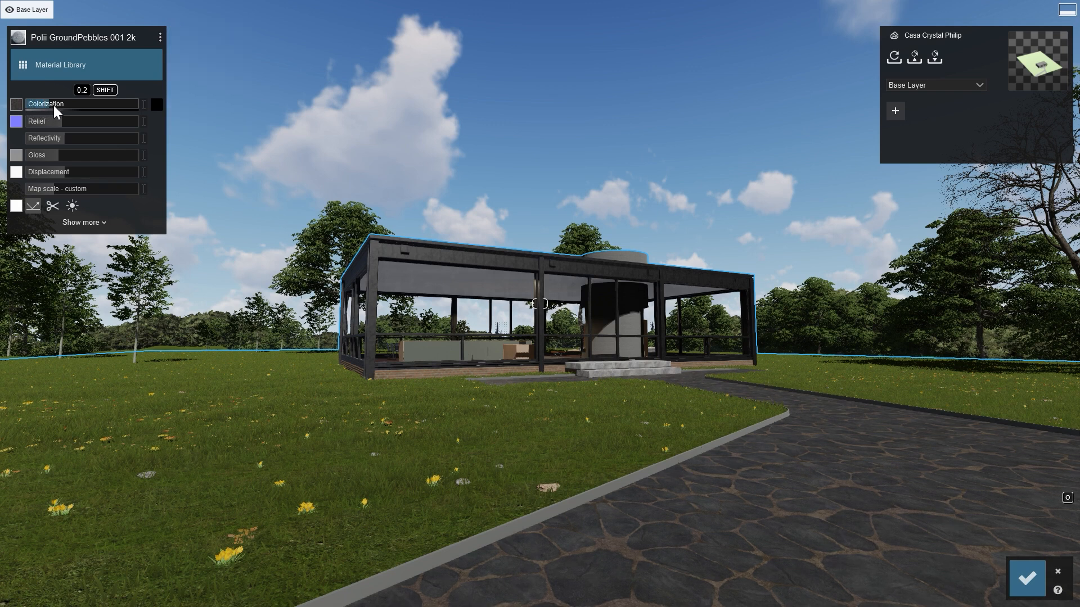
- Tint the stone path with a red colorization at about 0.5 strength
left_click_drag(54, 104, 81, 103)
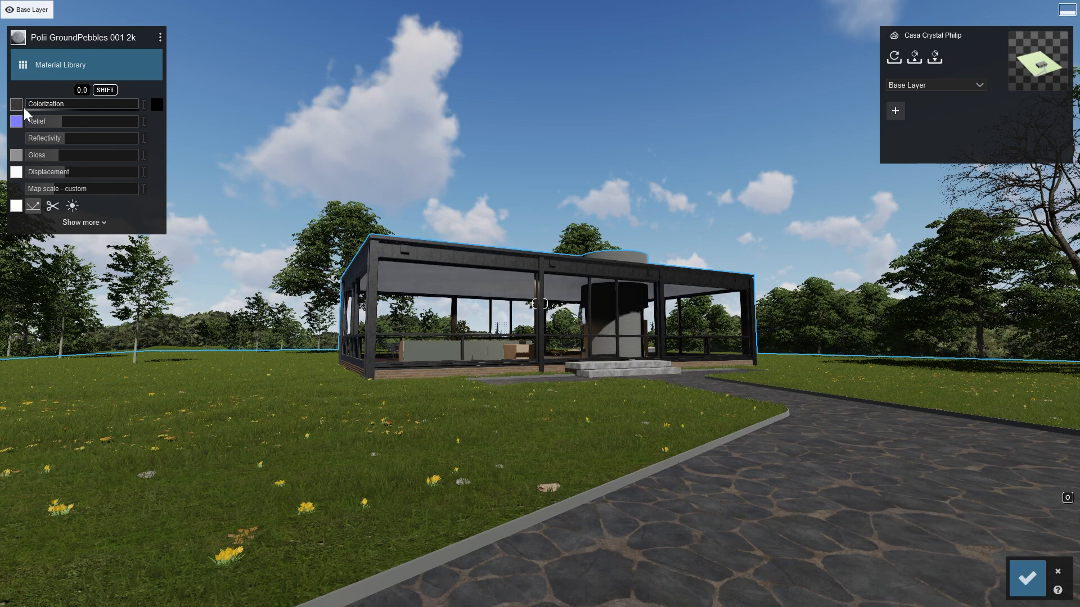
left_click(155, 103)
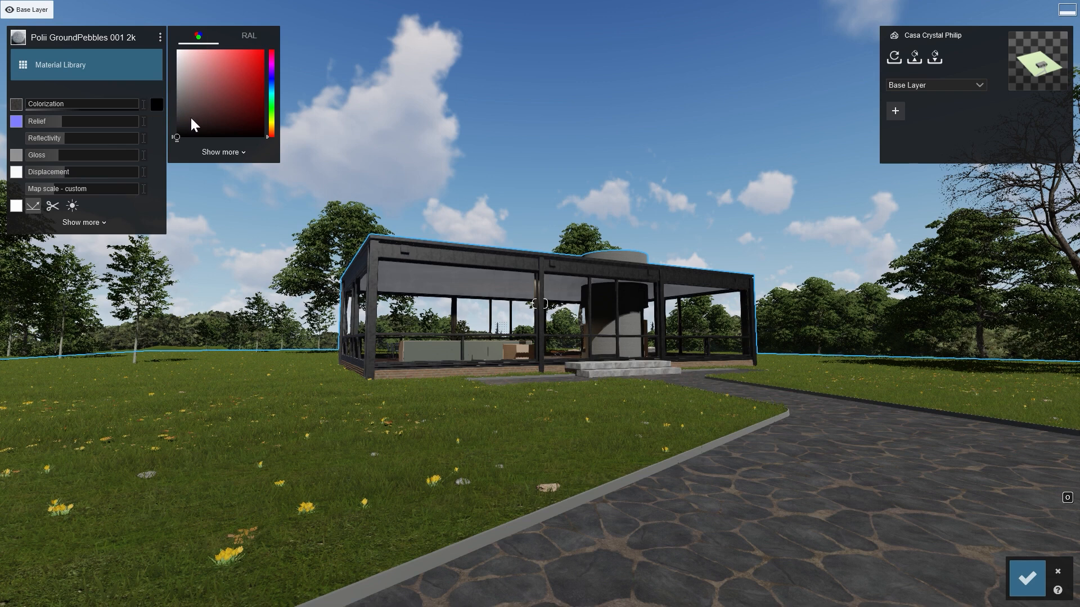
left_click(249, 85)
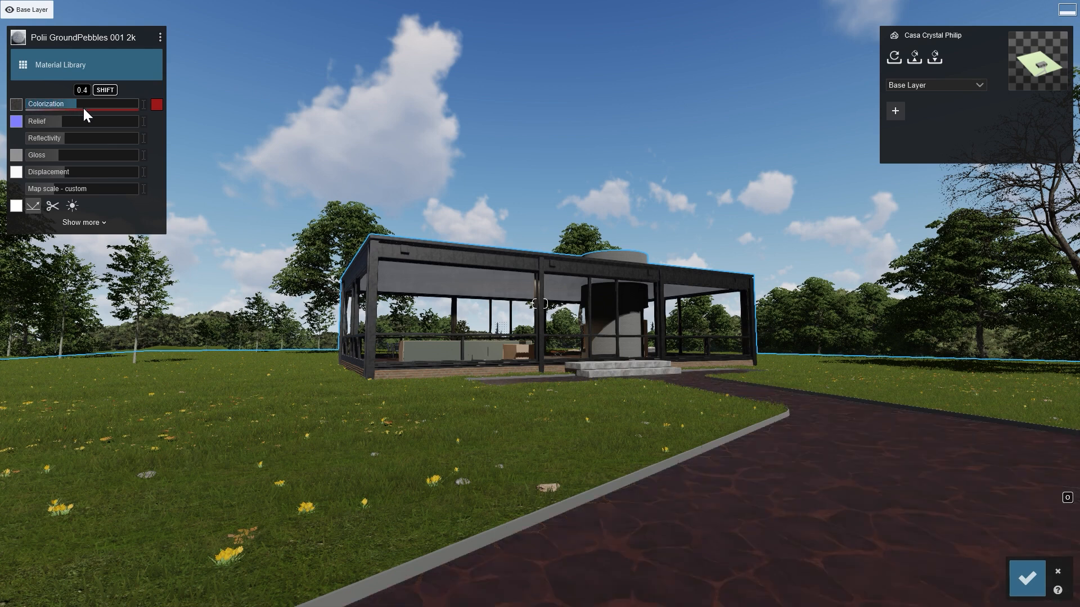
left_click_drag(72, 103, 82, 104)
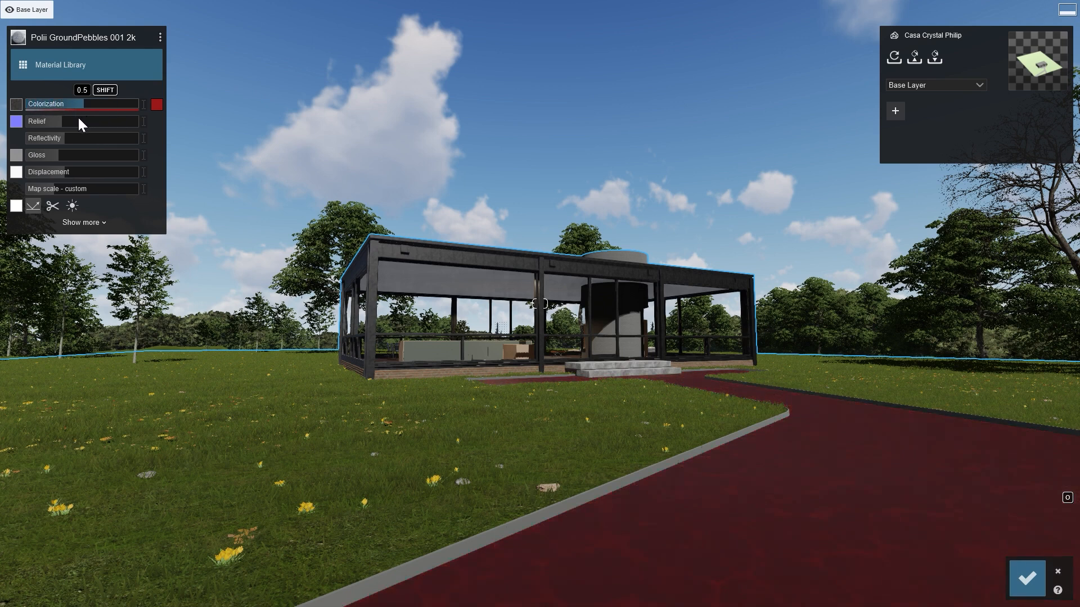
- Reset the colorization so the stone path returns to dark grey
left_click(17, 121)
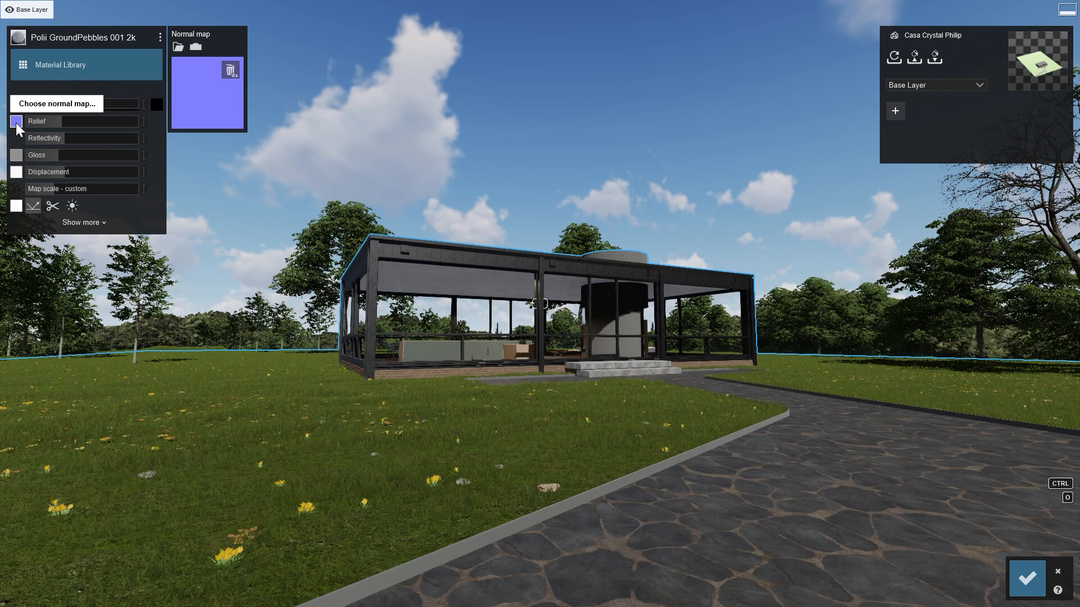
mouse_move(230, 70)
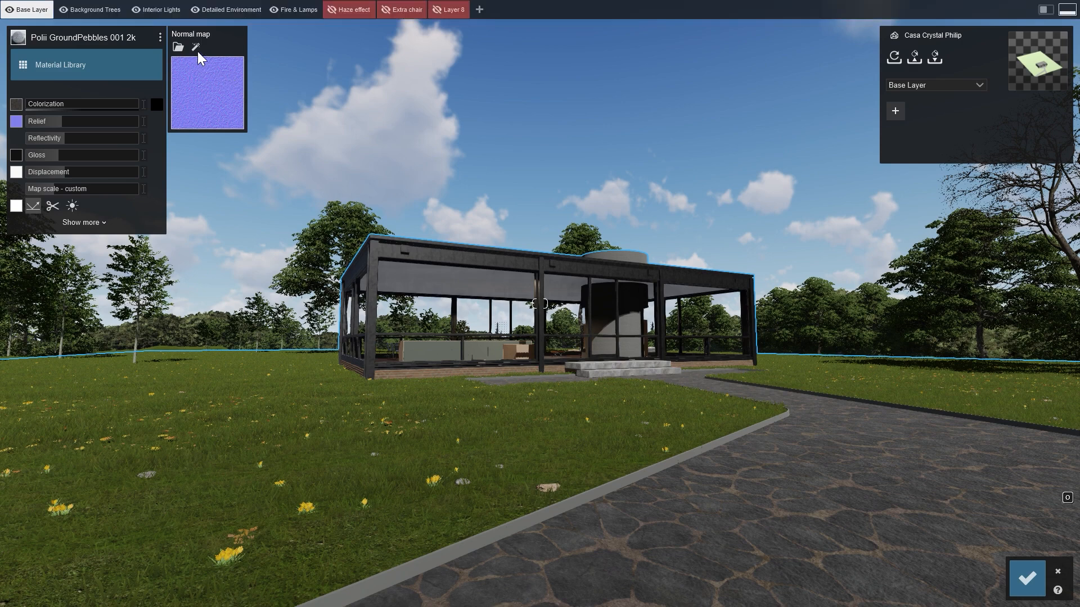
mouse_move(196, 47)
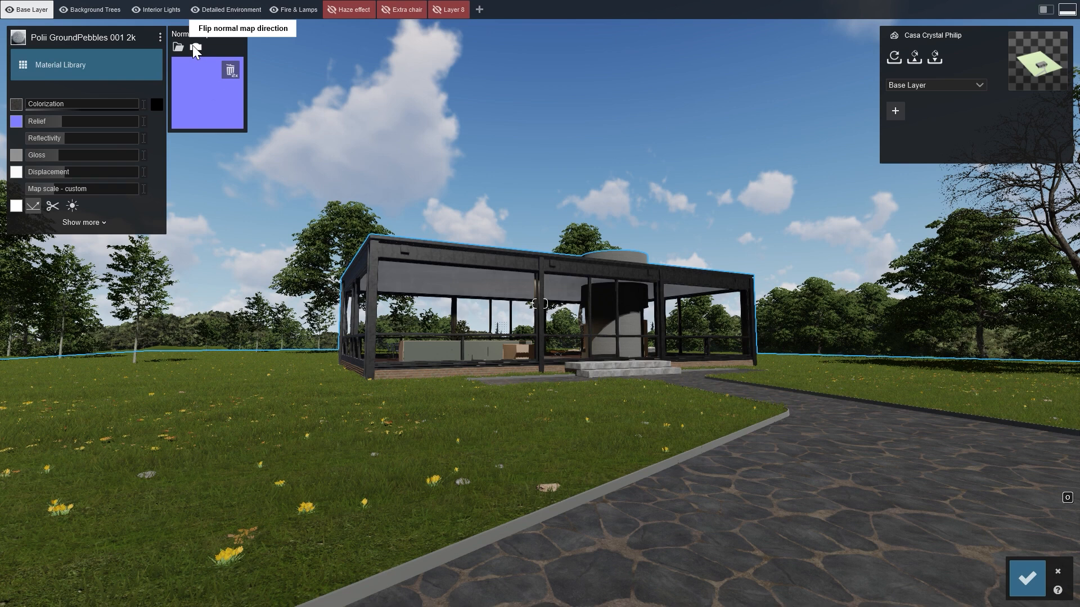
mouse_move(177, 48)
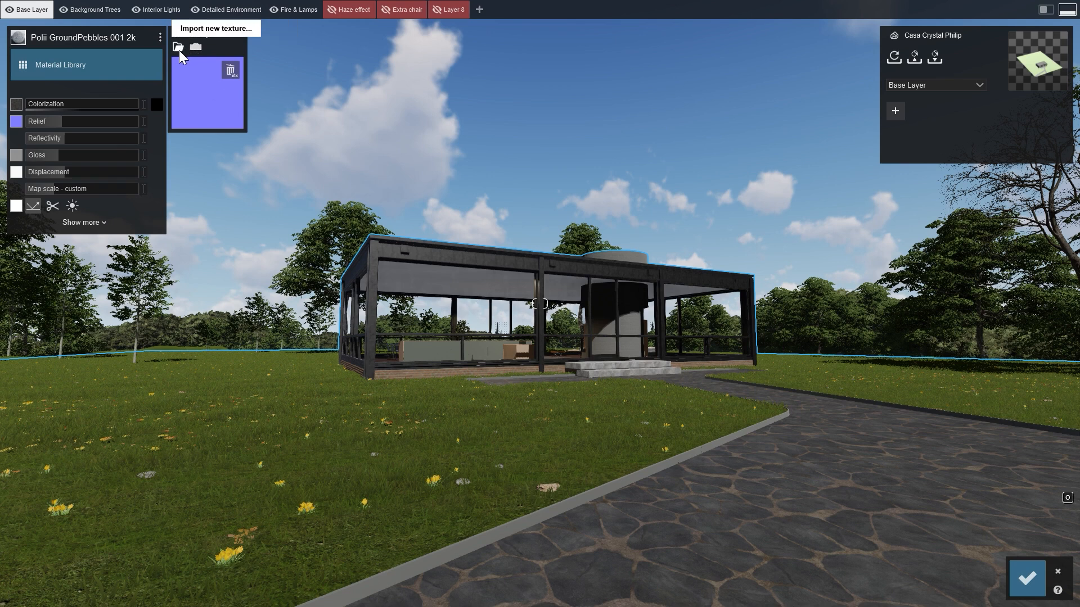
- Import Stone_normal.png as the path's normal map and raise the relief strength
left_click(177, 46)
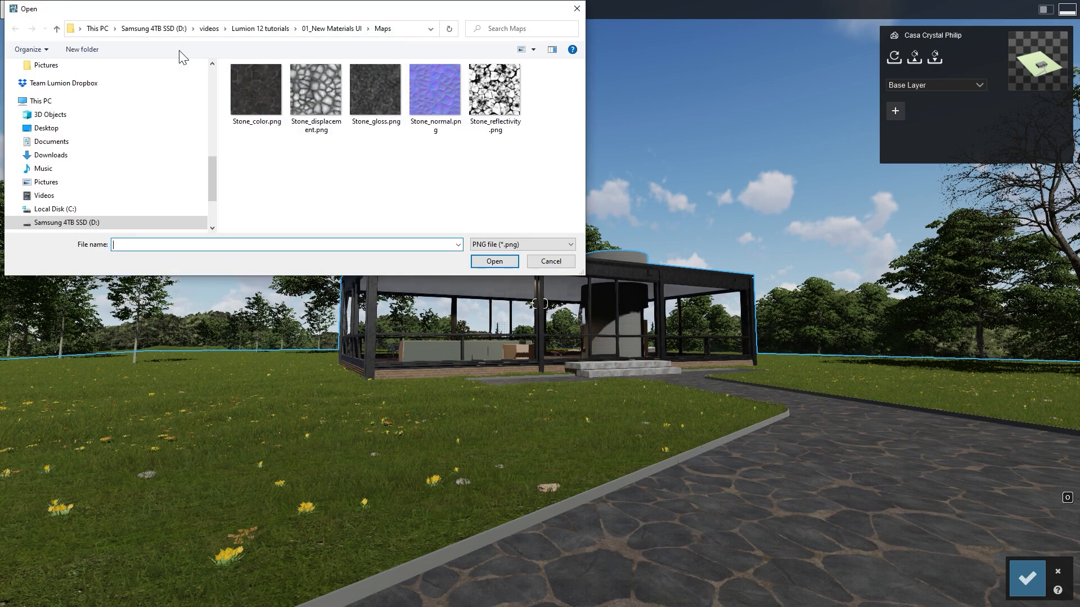
left_click(434, 90)
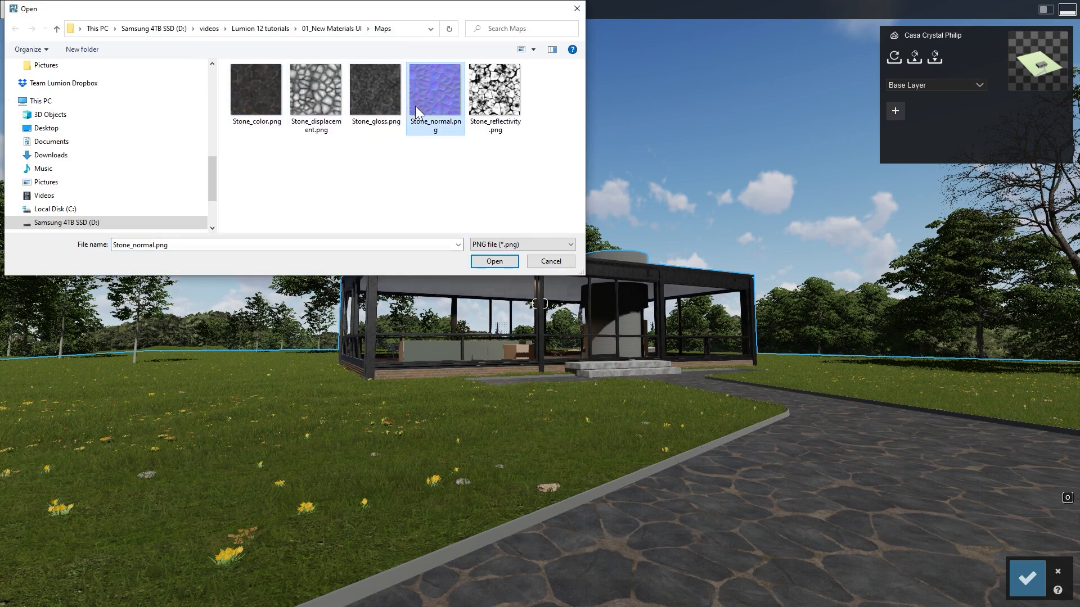
left_click(493, 260)
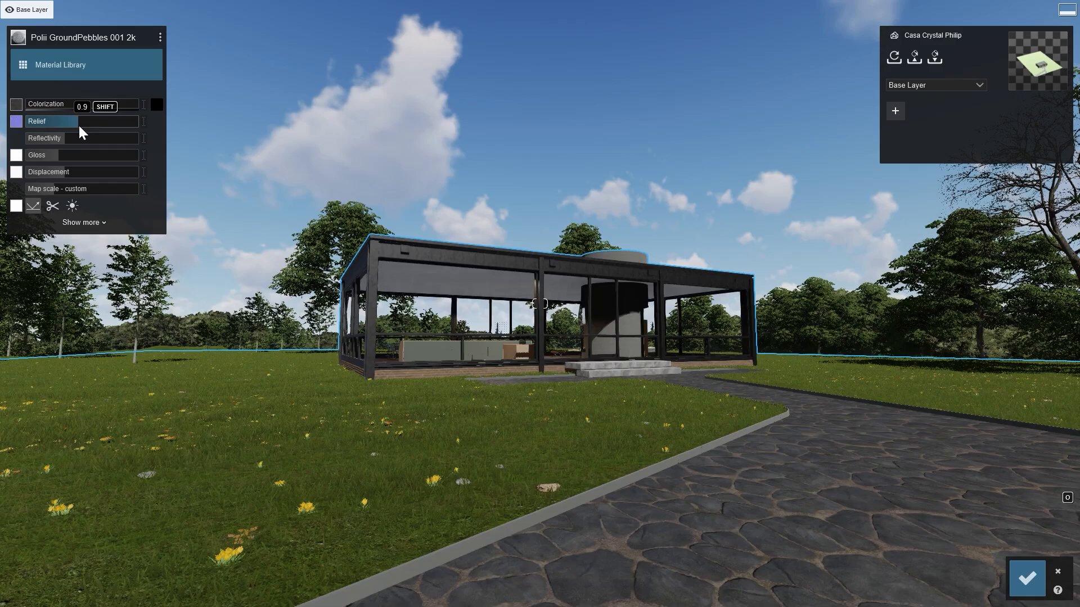
left_click_drag(68, 122, 90, 121)
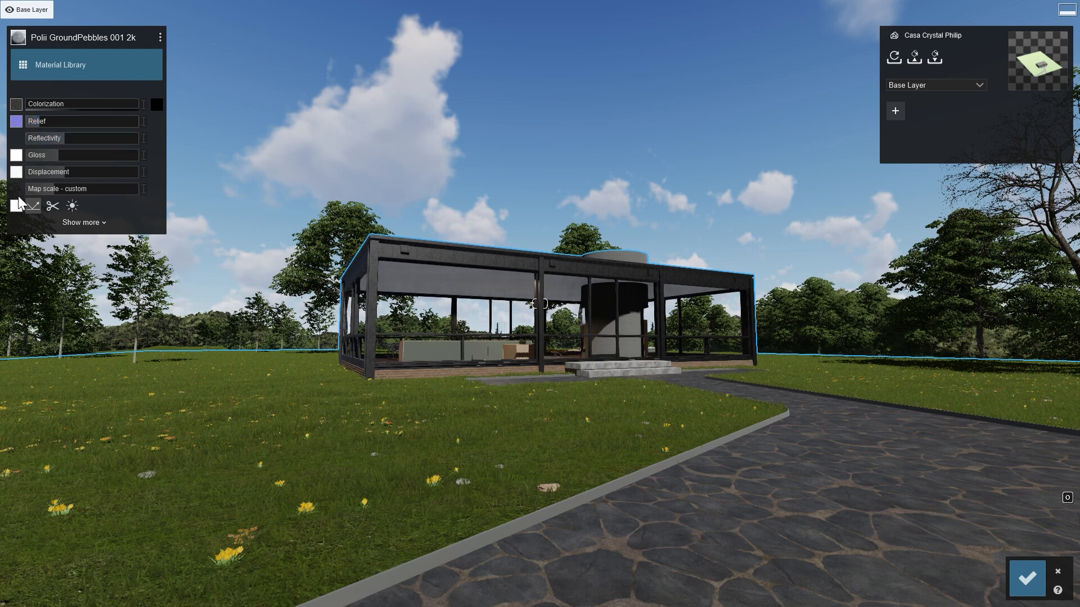
mouse_move(17, 209)
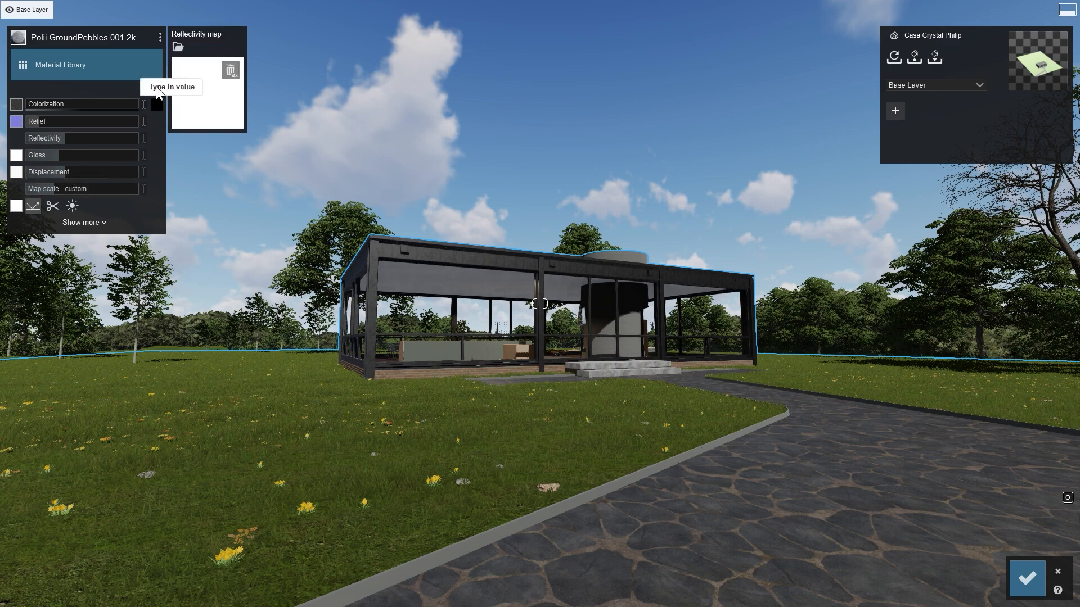
- Import Stone_reflectivity.png as the path's reflectivity map
left_click(178, 47)
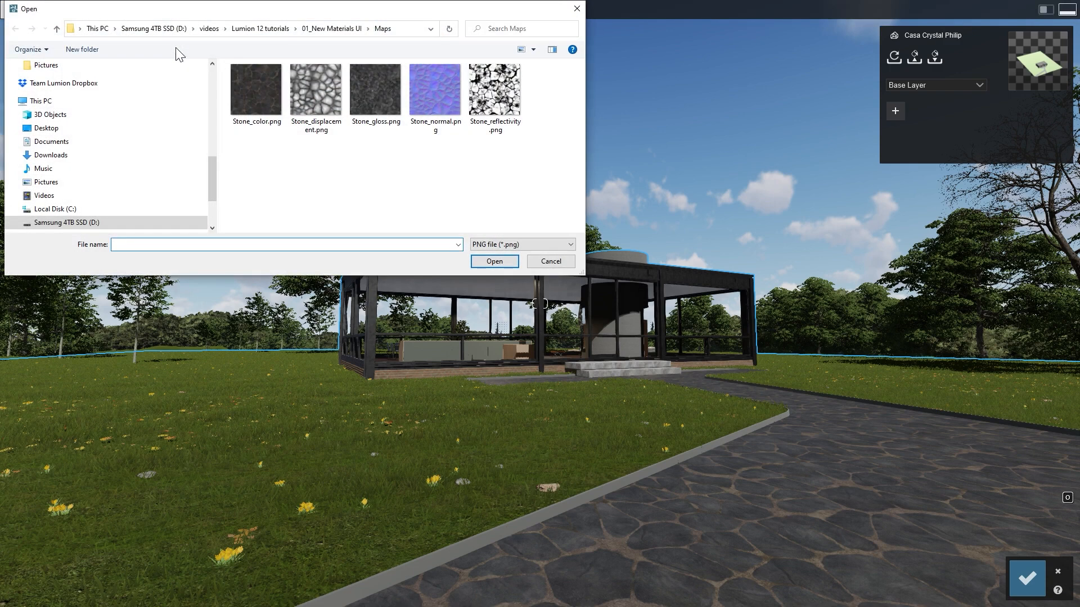
left_click(495, 90)
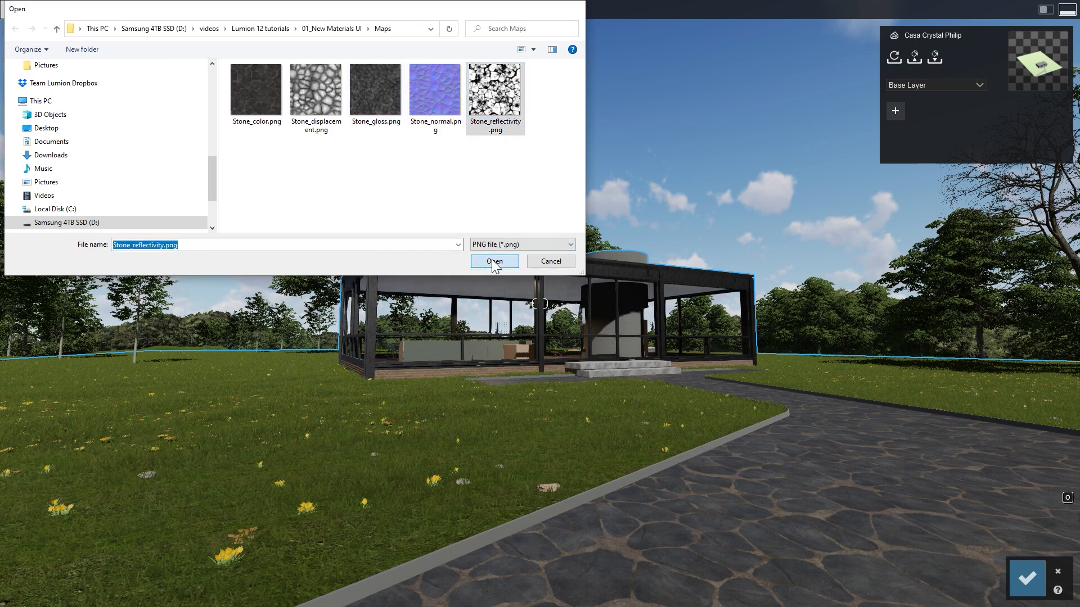
left_click(493, 262)
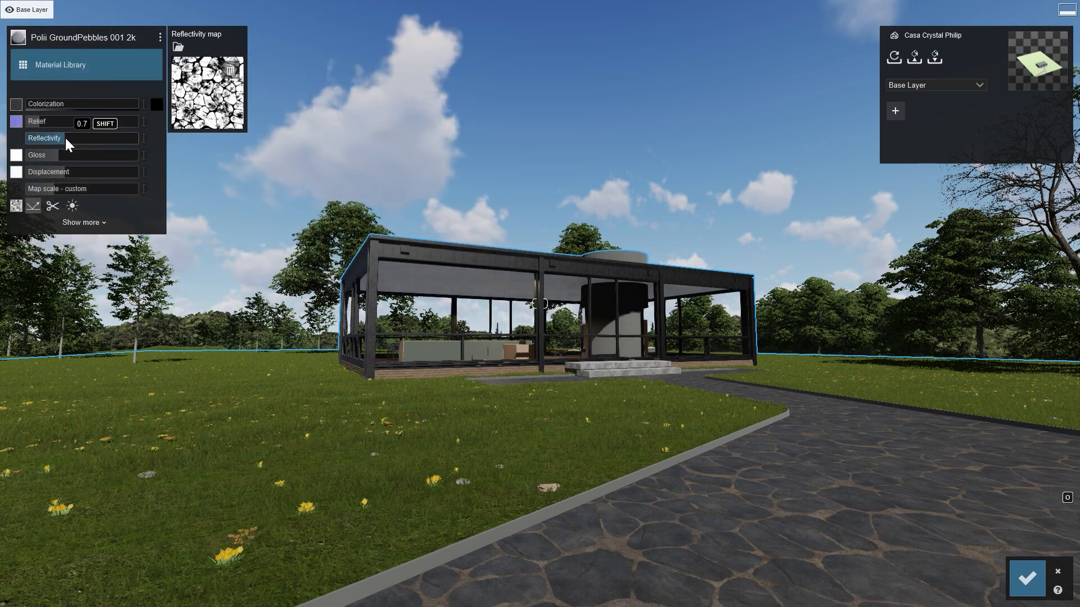
- Tune the reflectivity strength, settling at about 0.7
left_click_drag(66, 137, 127, 137)
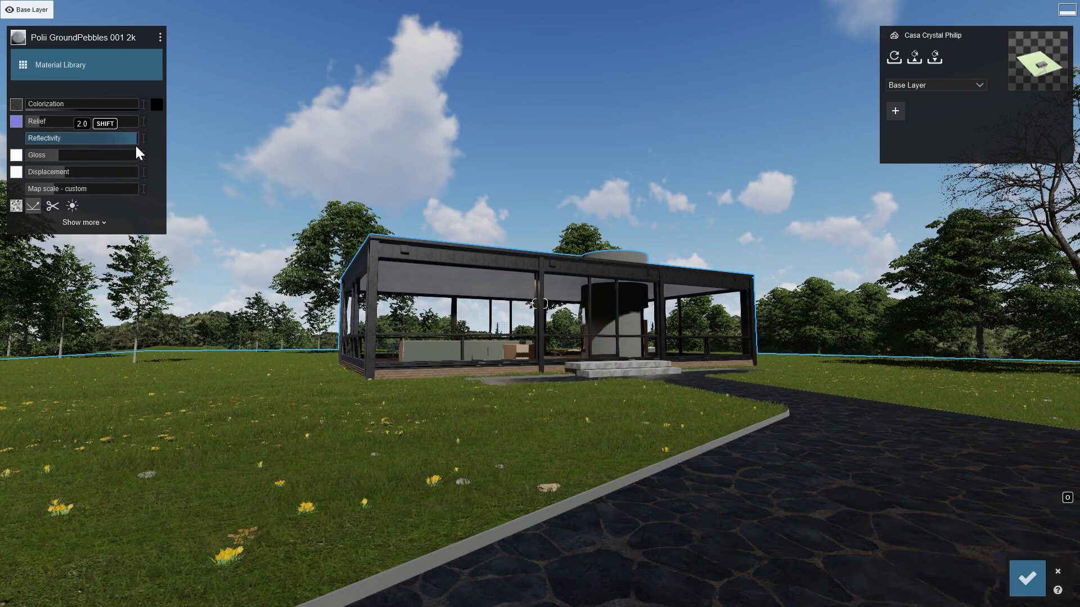
left_click_drag(137, 123, 97, 123)
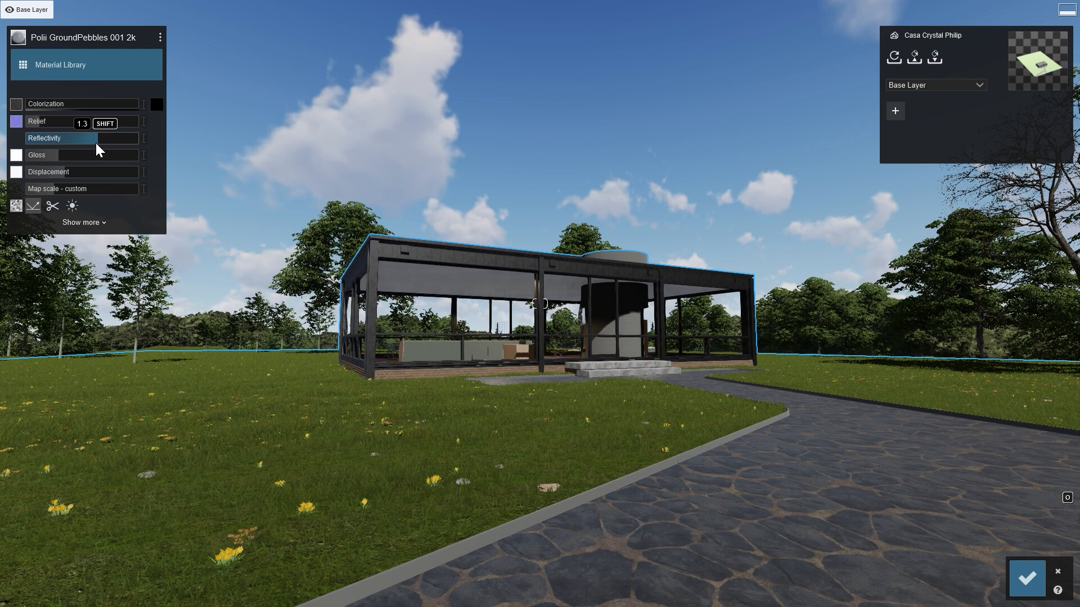
left_click_drag(97, 130, 65, 130)
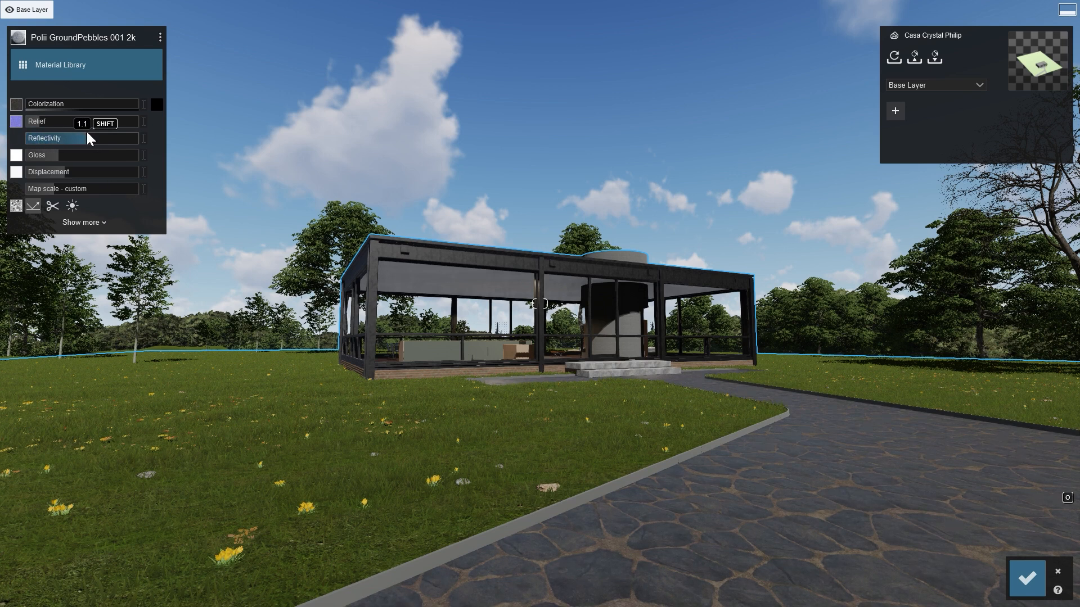
left_click_drag(103, 123, 81, 124)
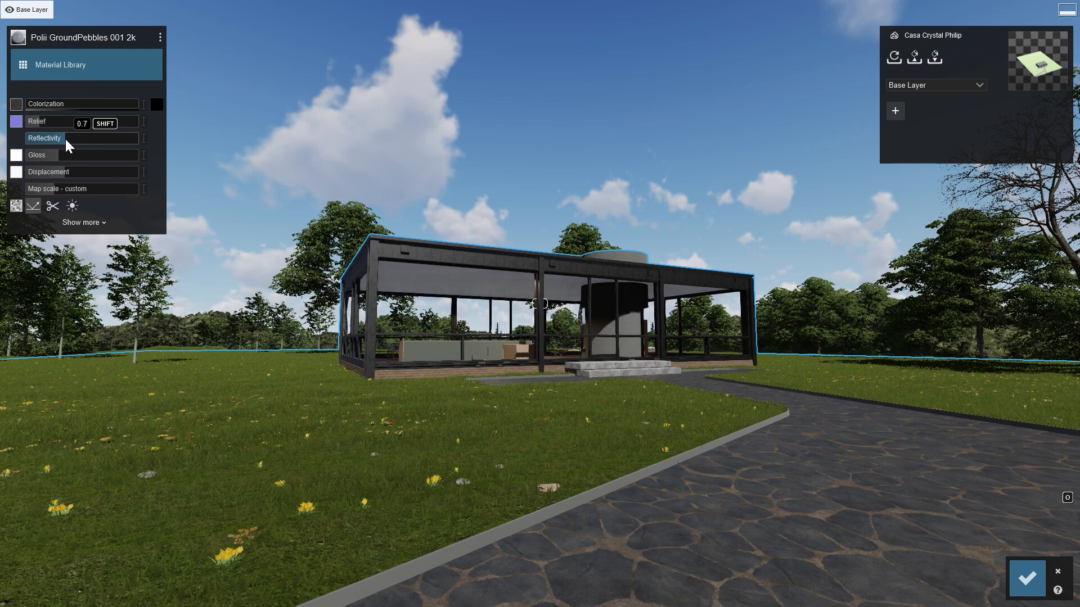
mouse_move(53, 206)
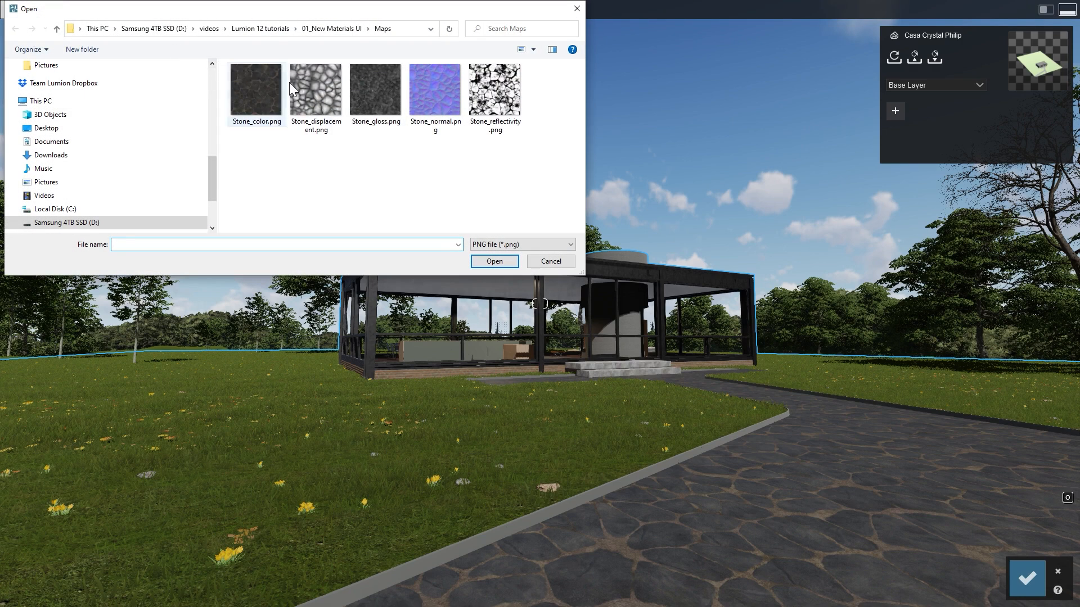
- Import Stone_gloss.png as the gloss map and raise the gloss strength
left_click(375, 90)
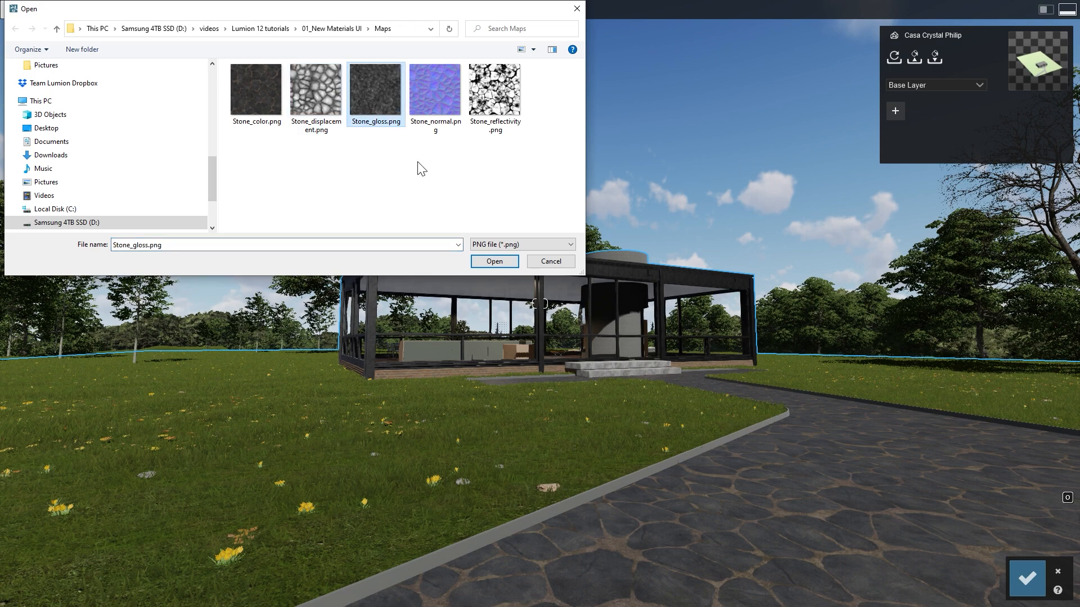
left_click(494, 261)
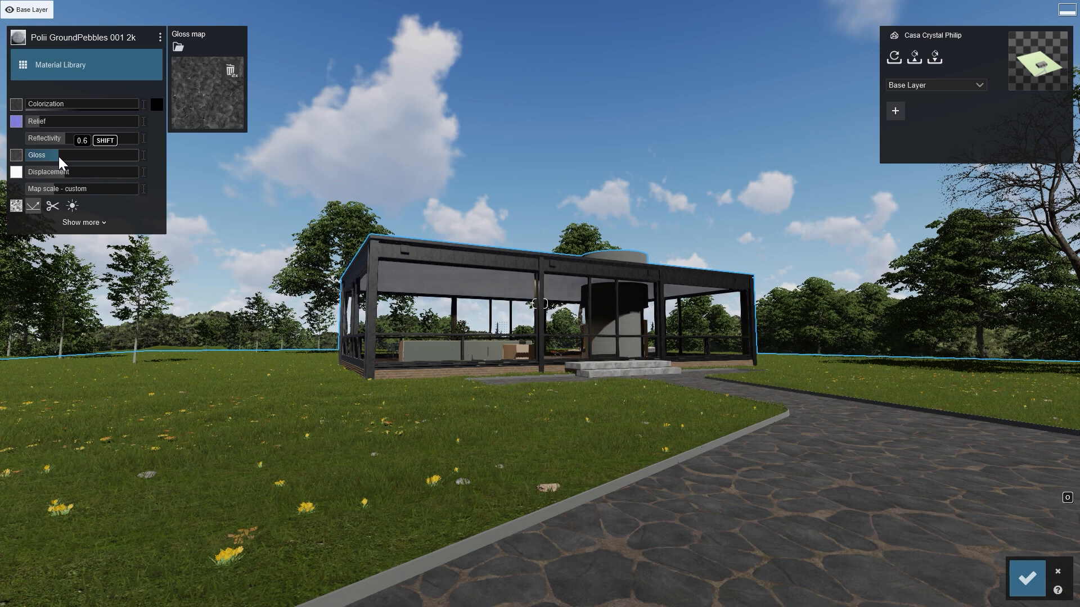
left_click_drag(62, 146, 127, 146)
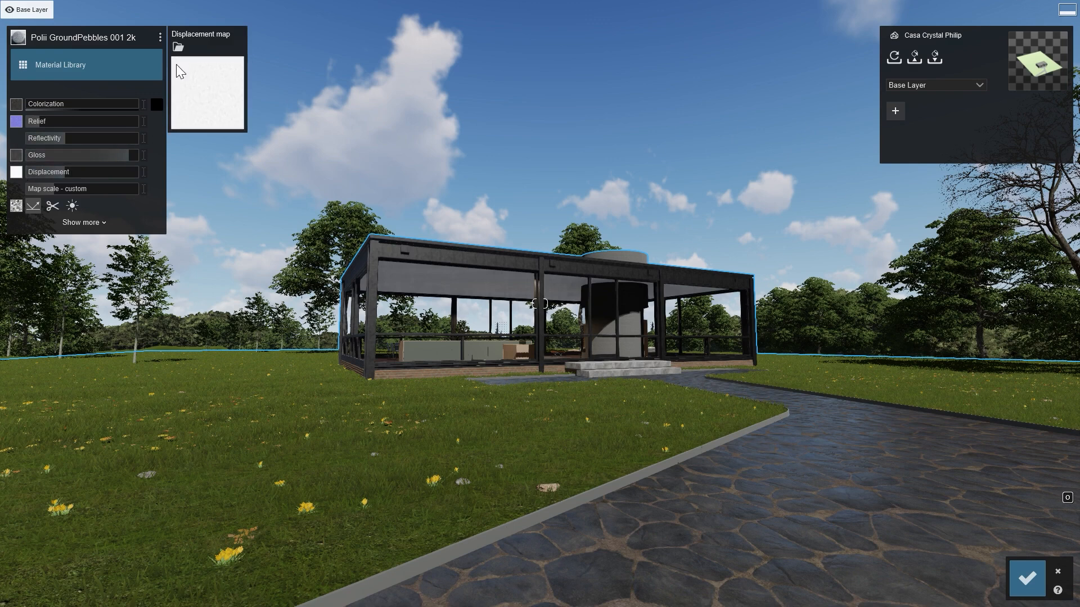
- Import Stone_displacement.png as the path's displacement map
left_click(177, 47)
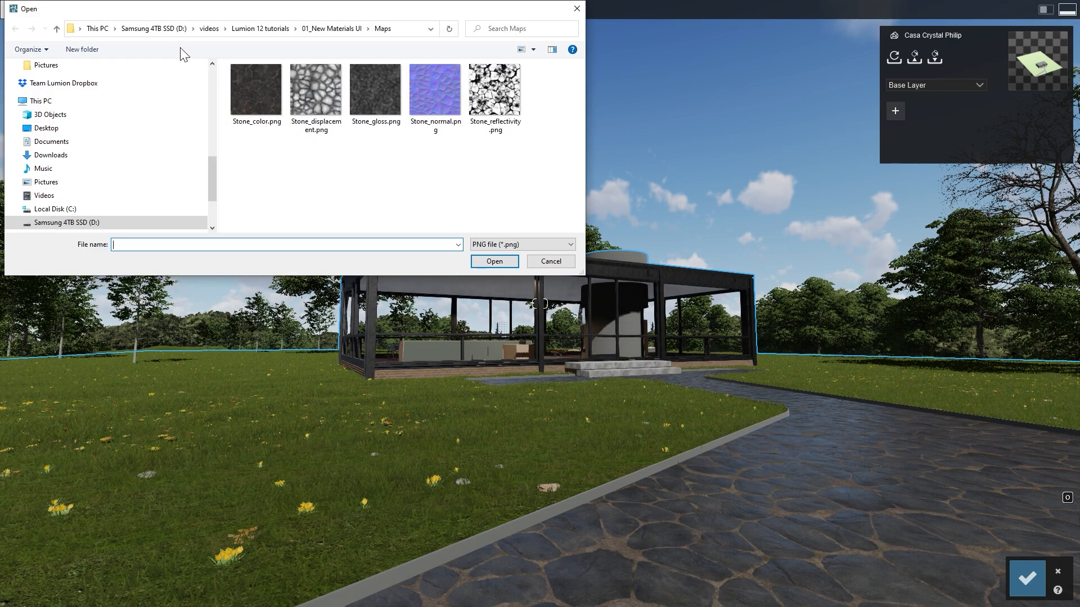
left_click(315, 90)
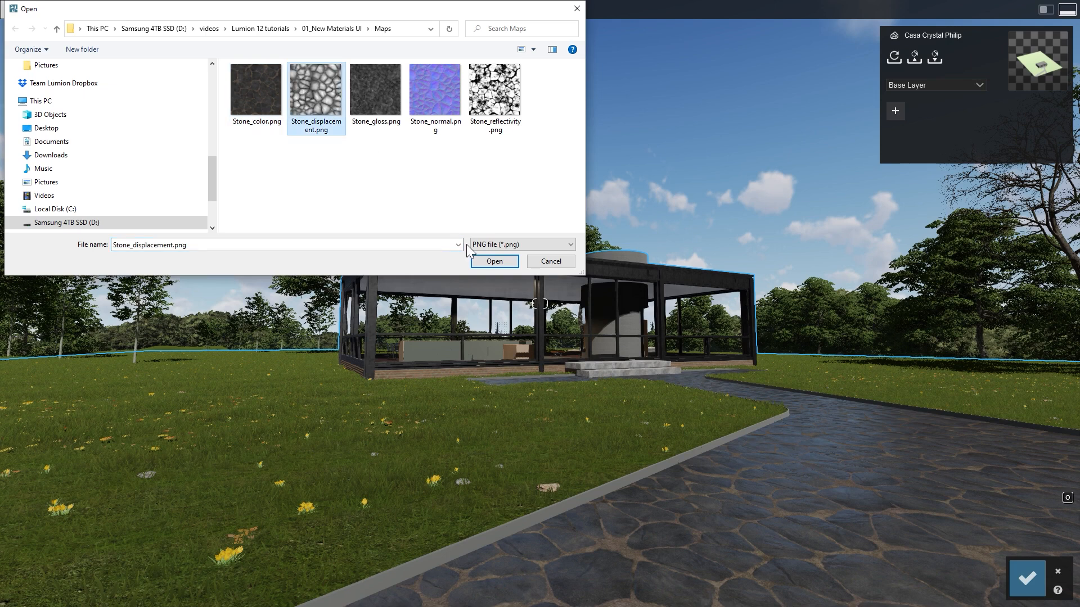
left_click(492, 261)
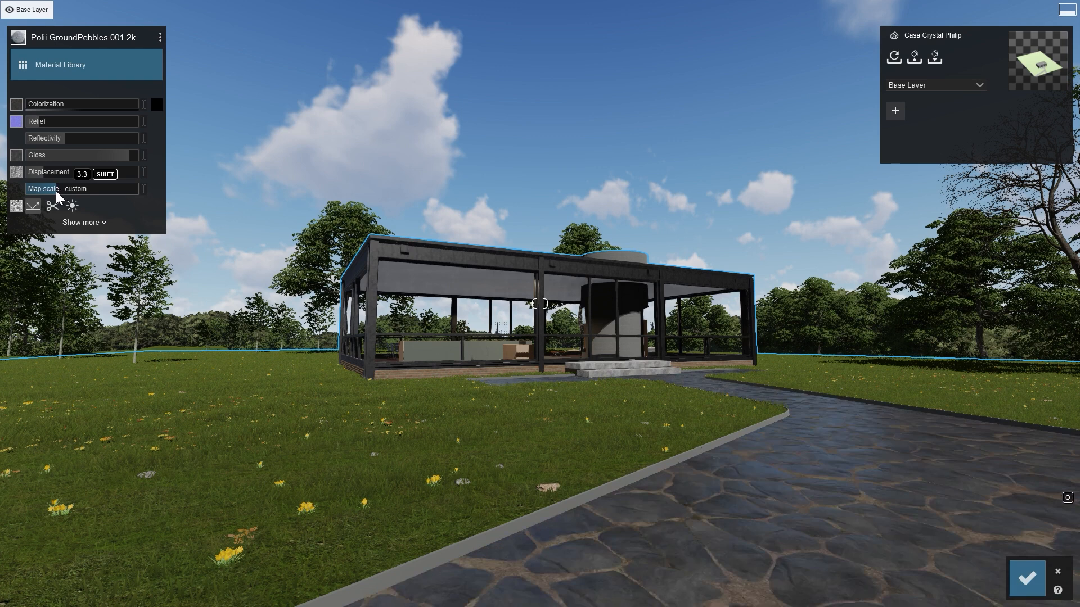
mouse_move(72, 204)
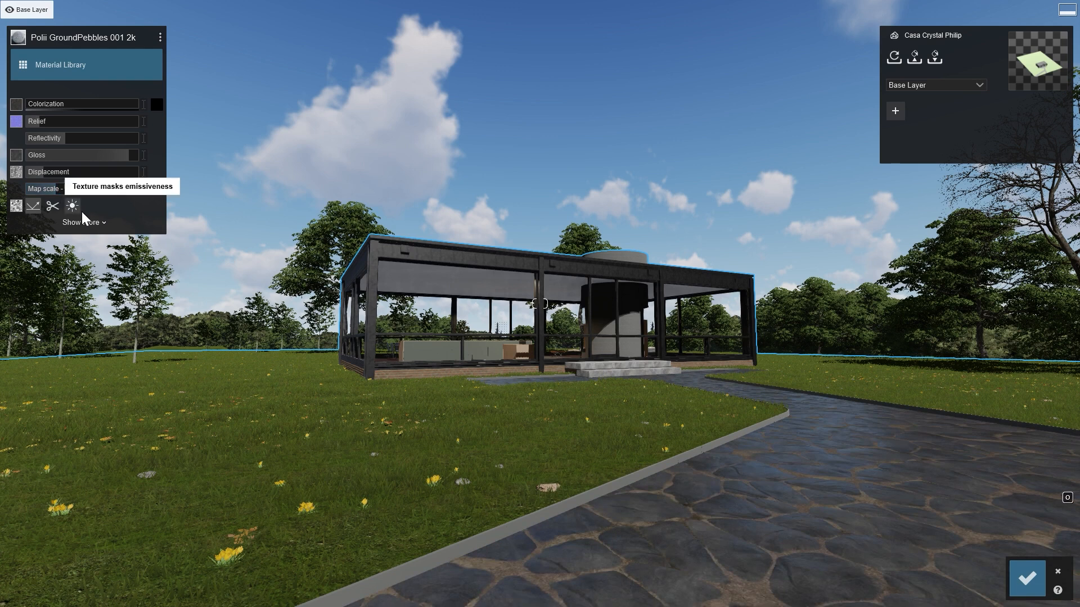
- Reveal the material's extended options and its weathering settings
left_click(81, 222)
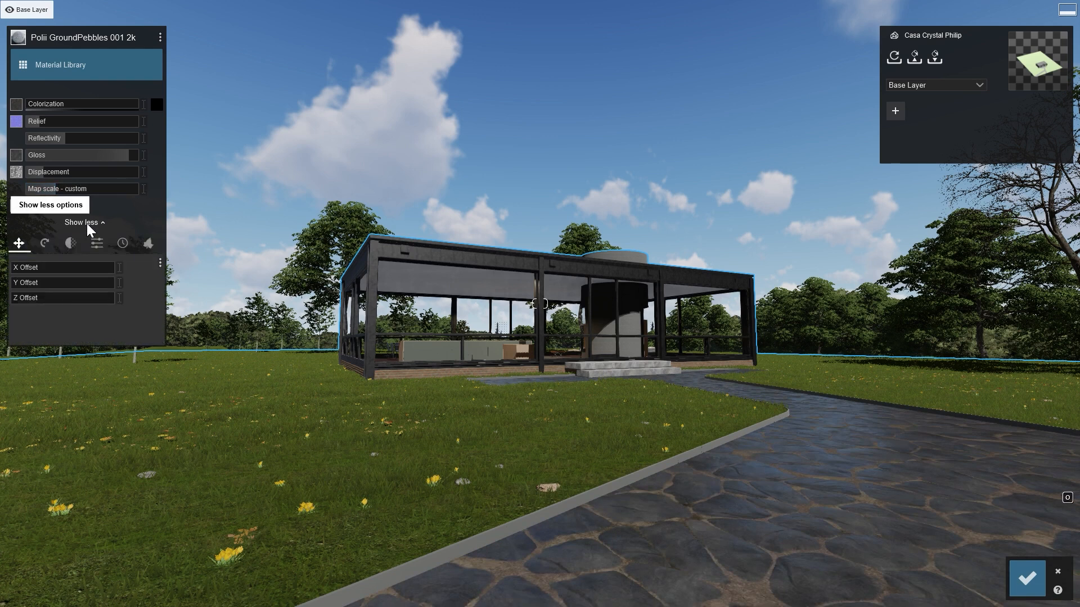
left_click(121, 243)
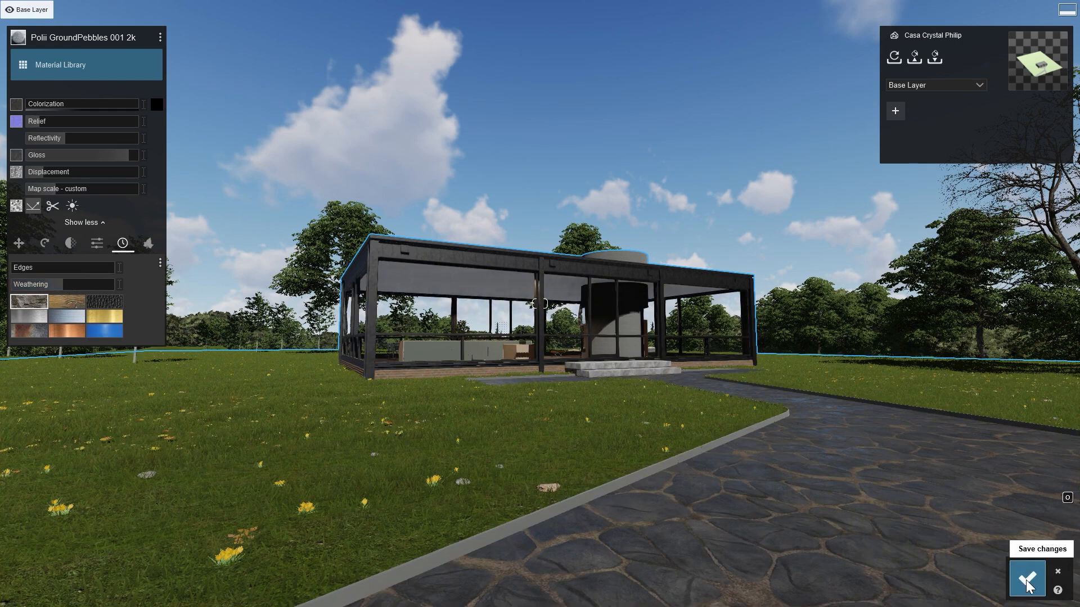
- Save the material changes, check the stone path in Photo mode, and return to the material editor
left_click(1026, 579)
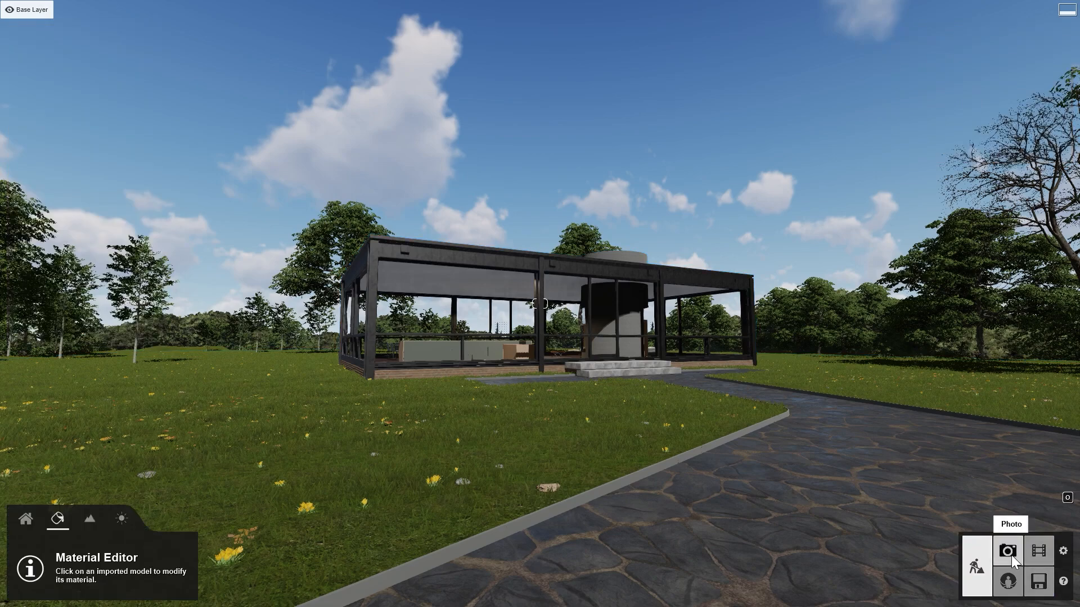
left_click(1008, 551)
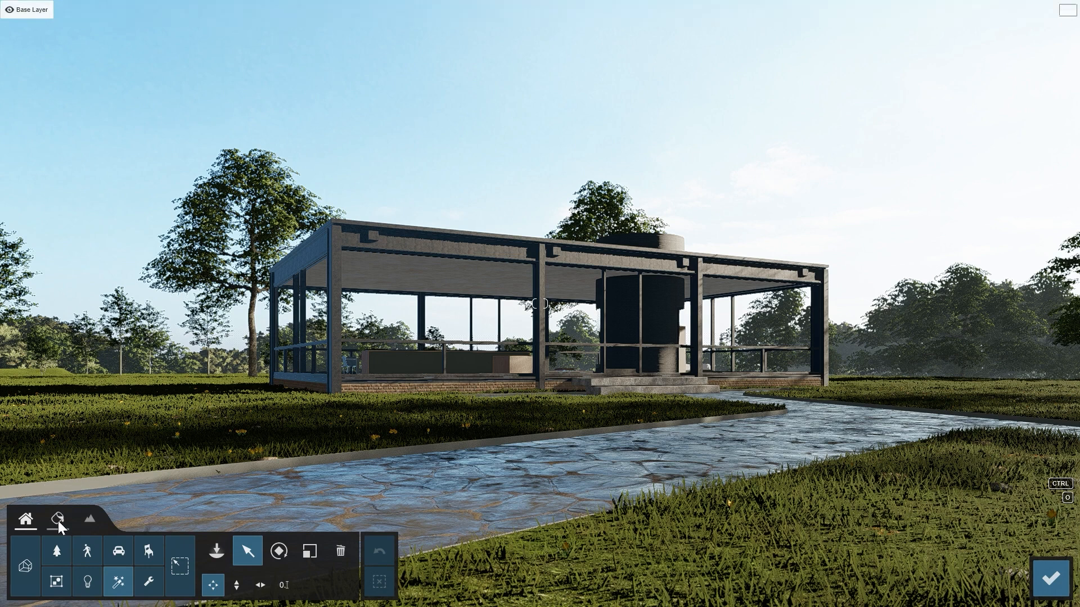
left_click(247, 487)
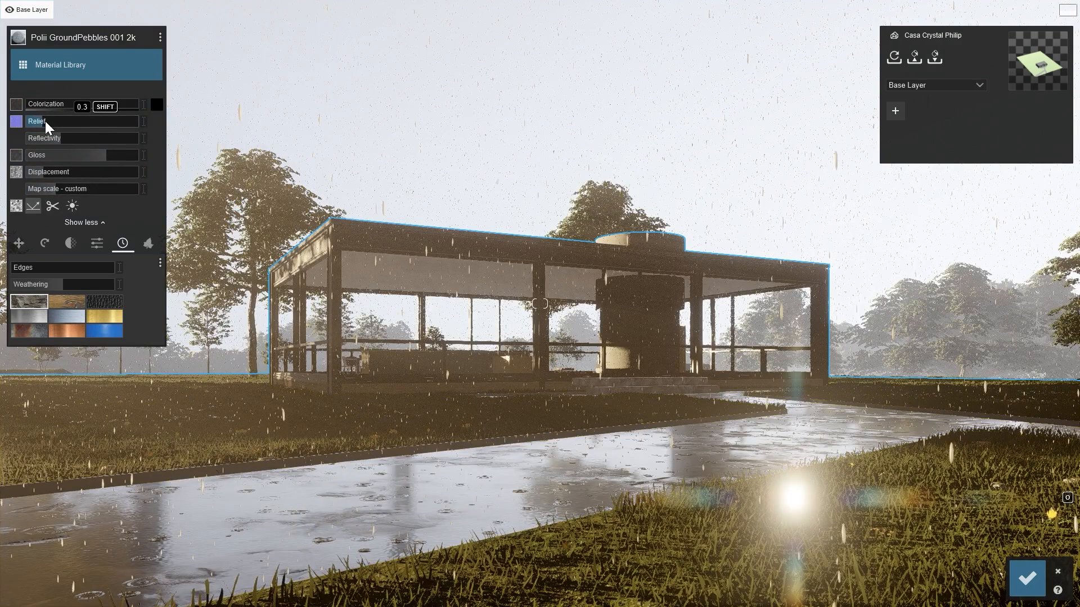
- Increase the Relief value of the stone path material
left_click_drag(93, 107, 138, 107)
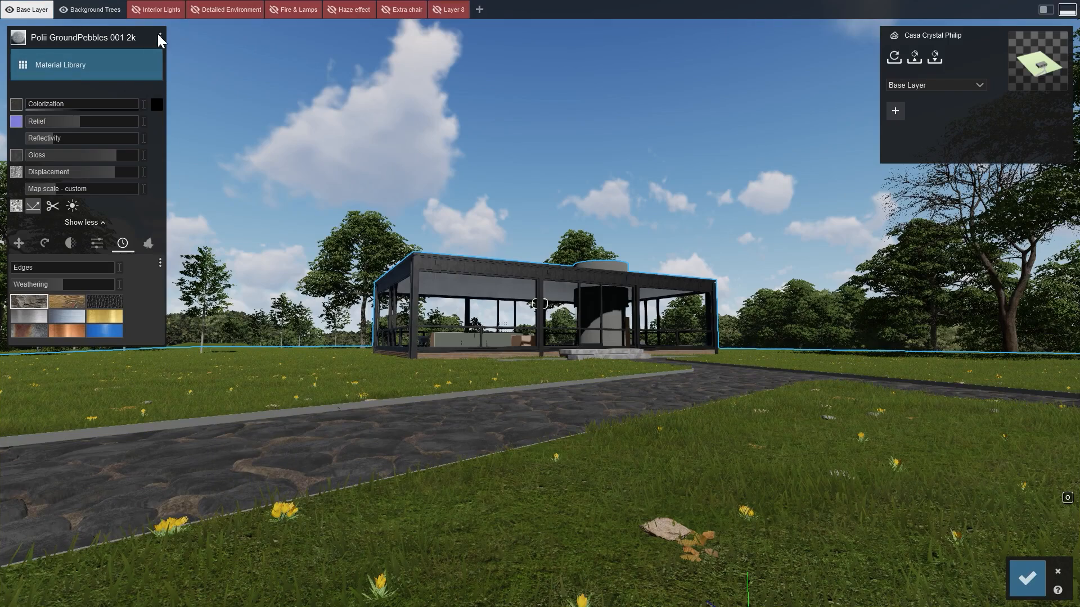
- Save the stone path material to custom materials as 'custom stones'
left_click(158, 37)
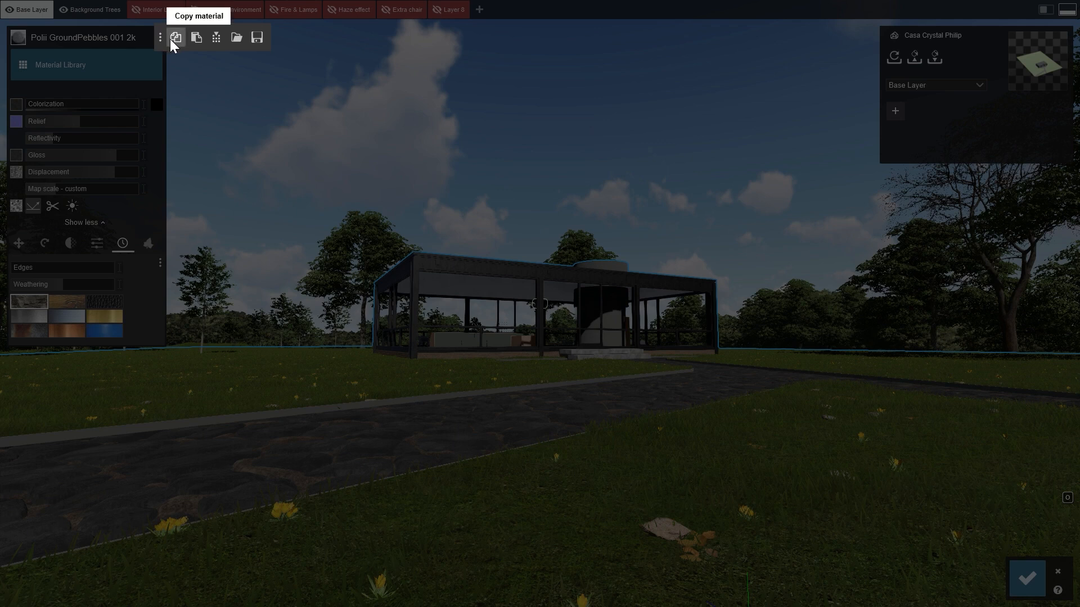
mouse_move(216, 38)
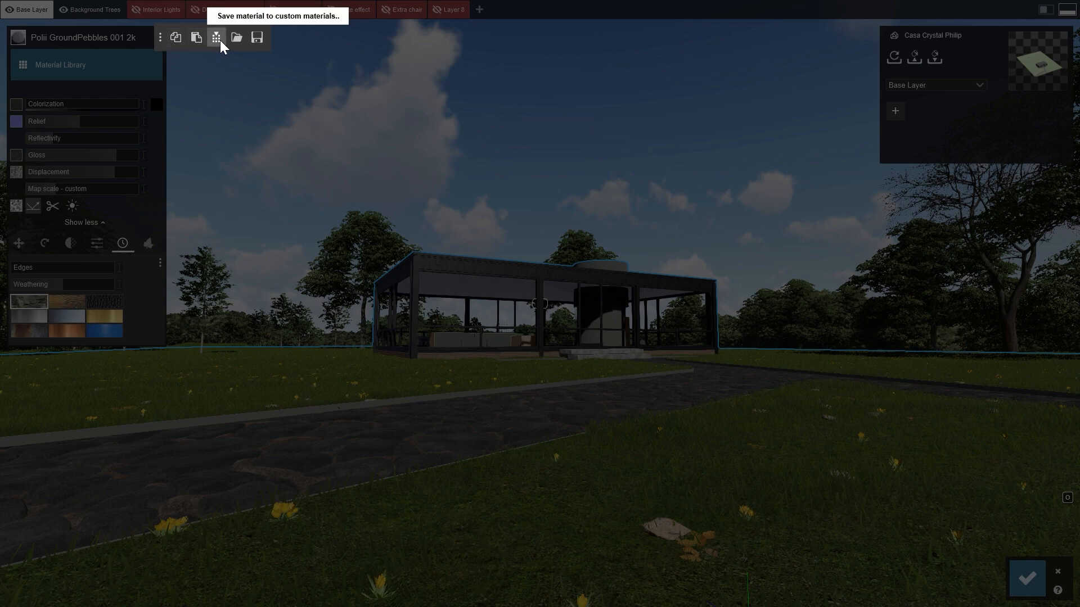
mouse_move(257, 37)
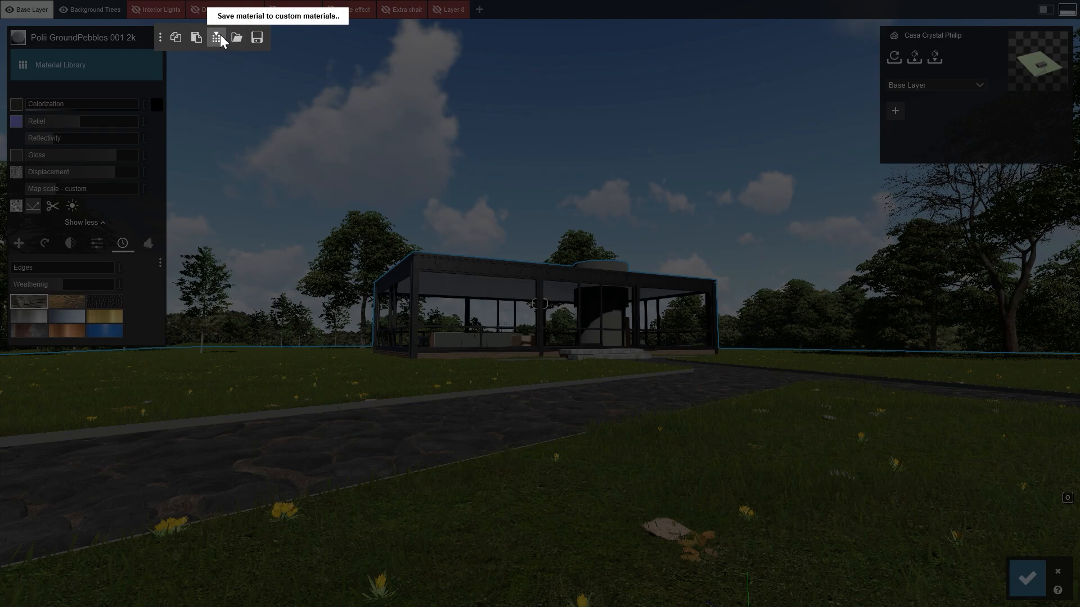
left_click(216, 37)
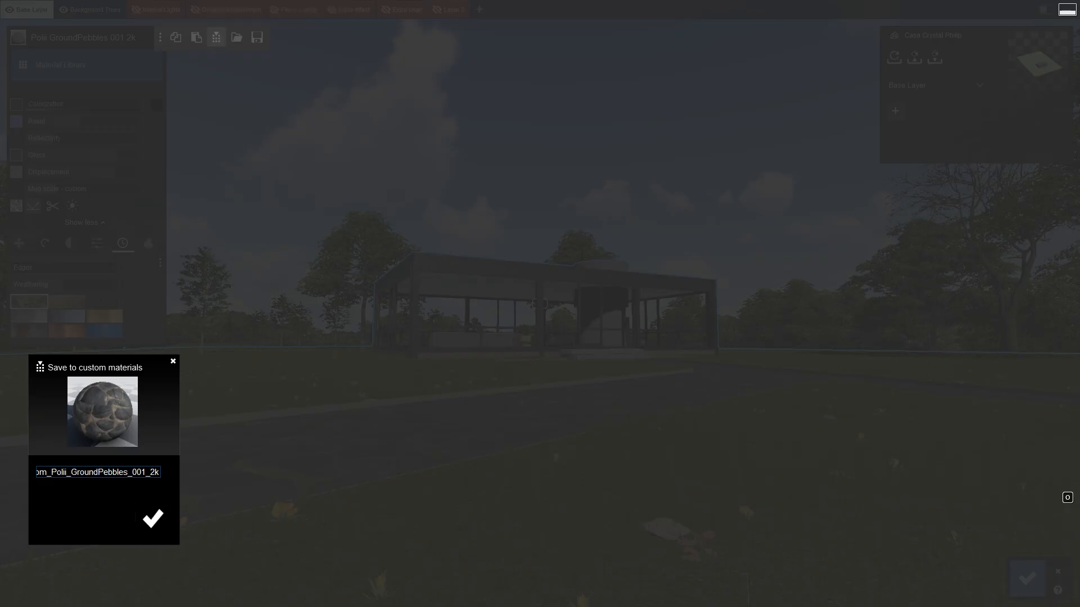
type("custom st")
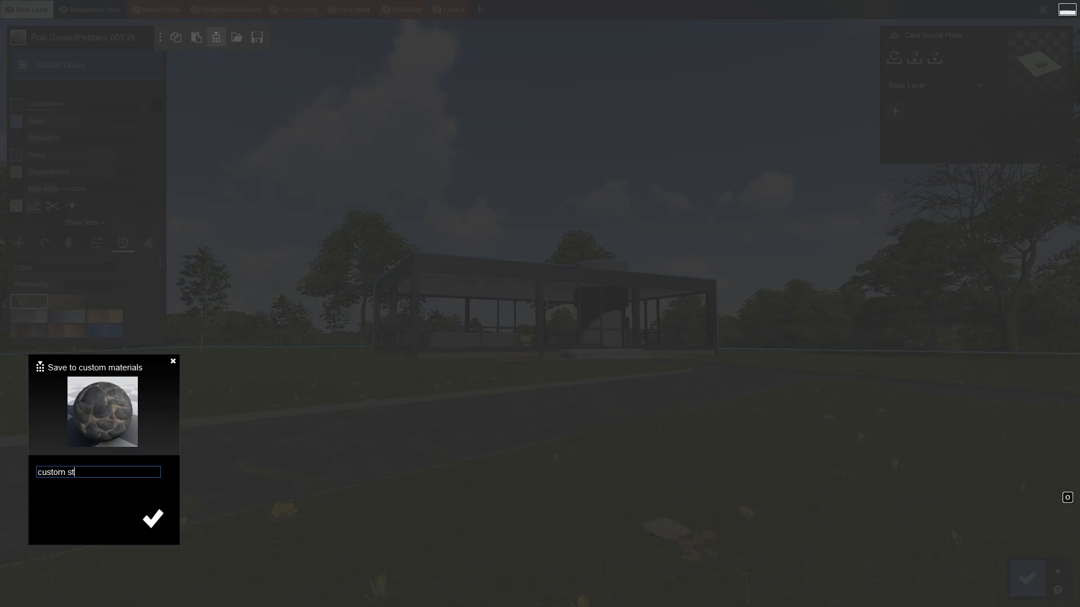
left_click(152, 517)
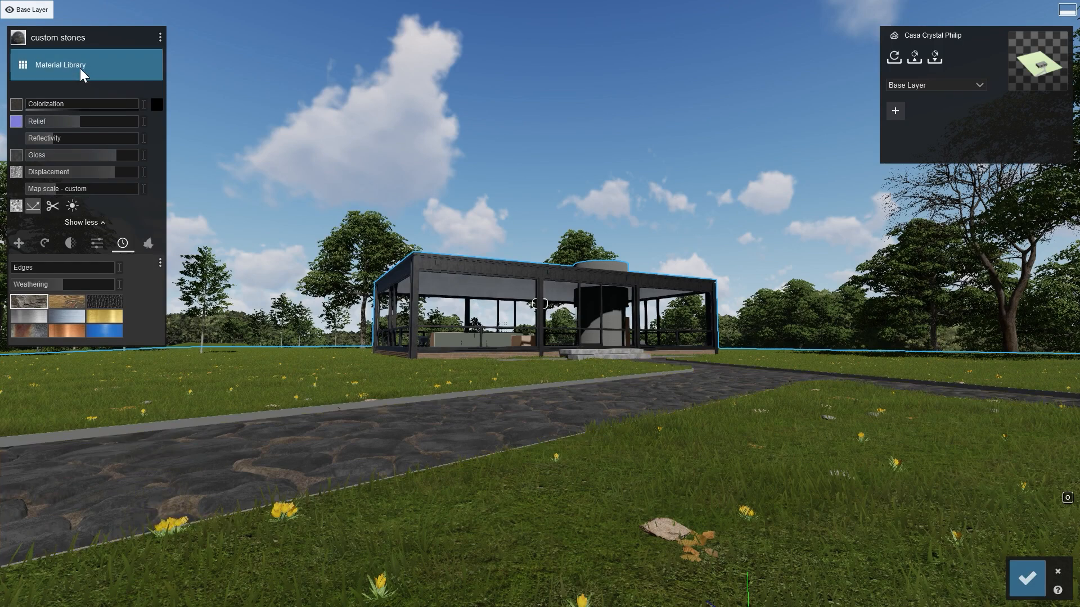
- Show the New material types in the material library
left_click(60, 64)
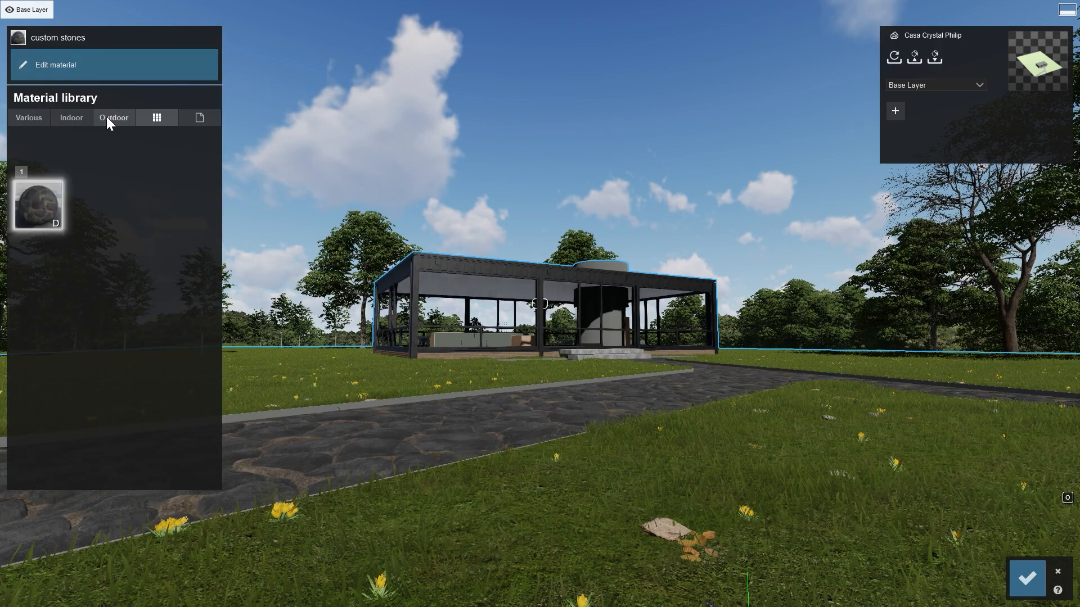
mouse_move(156, 117)
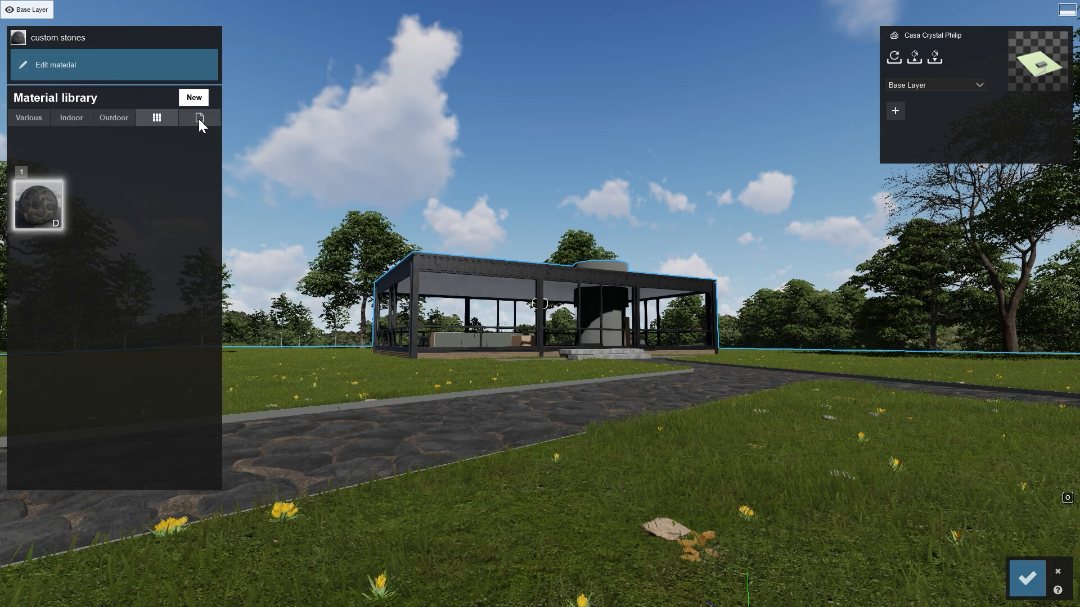
left_click(201, 117)
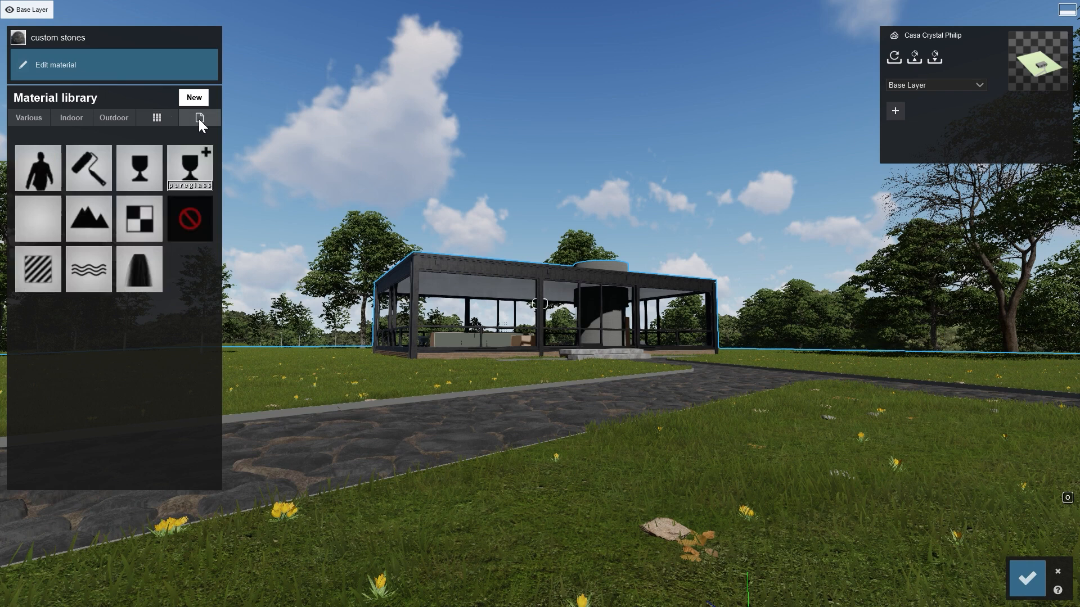
mouse_move(37, 269)
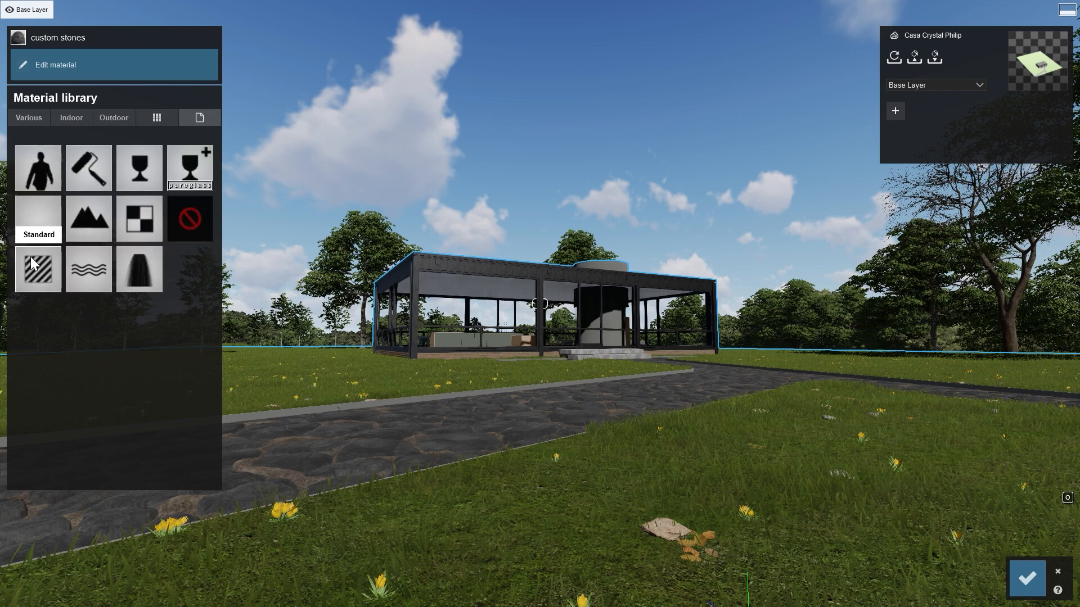